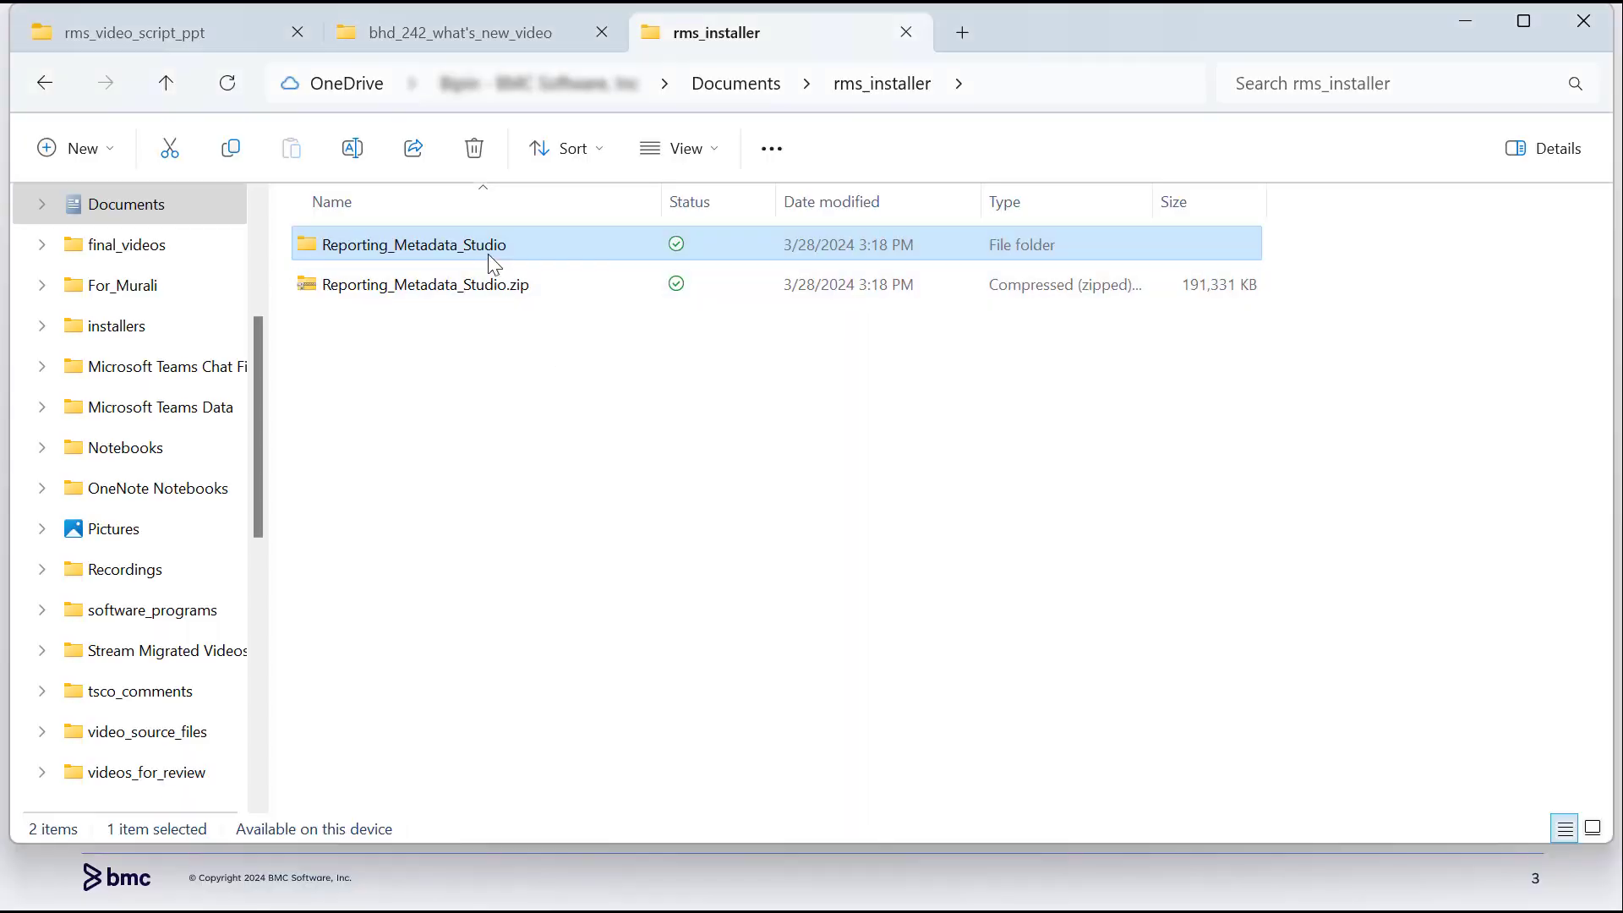
Navigate into Reporting_Metadata_Studio\metadata-editor and run reporting-metadata-studio.bat.
double_click(411, 243)
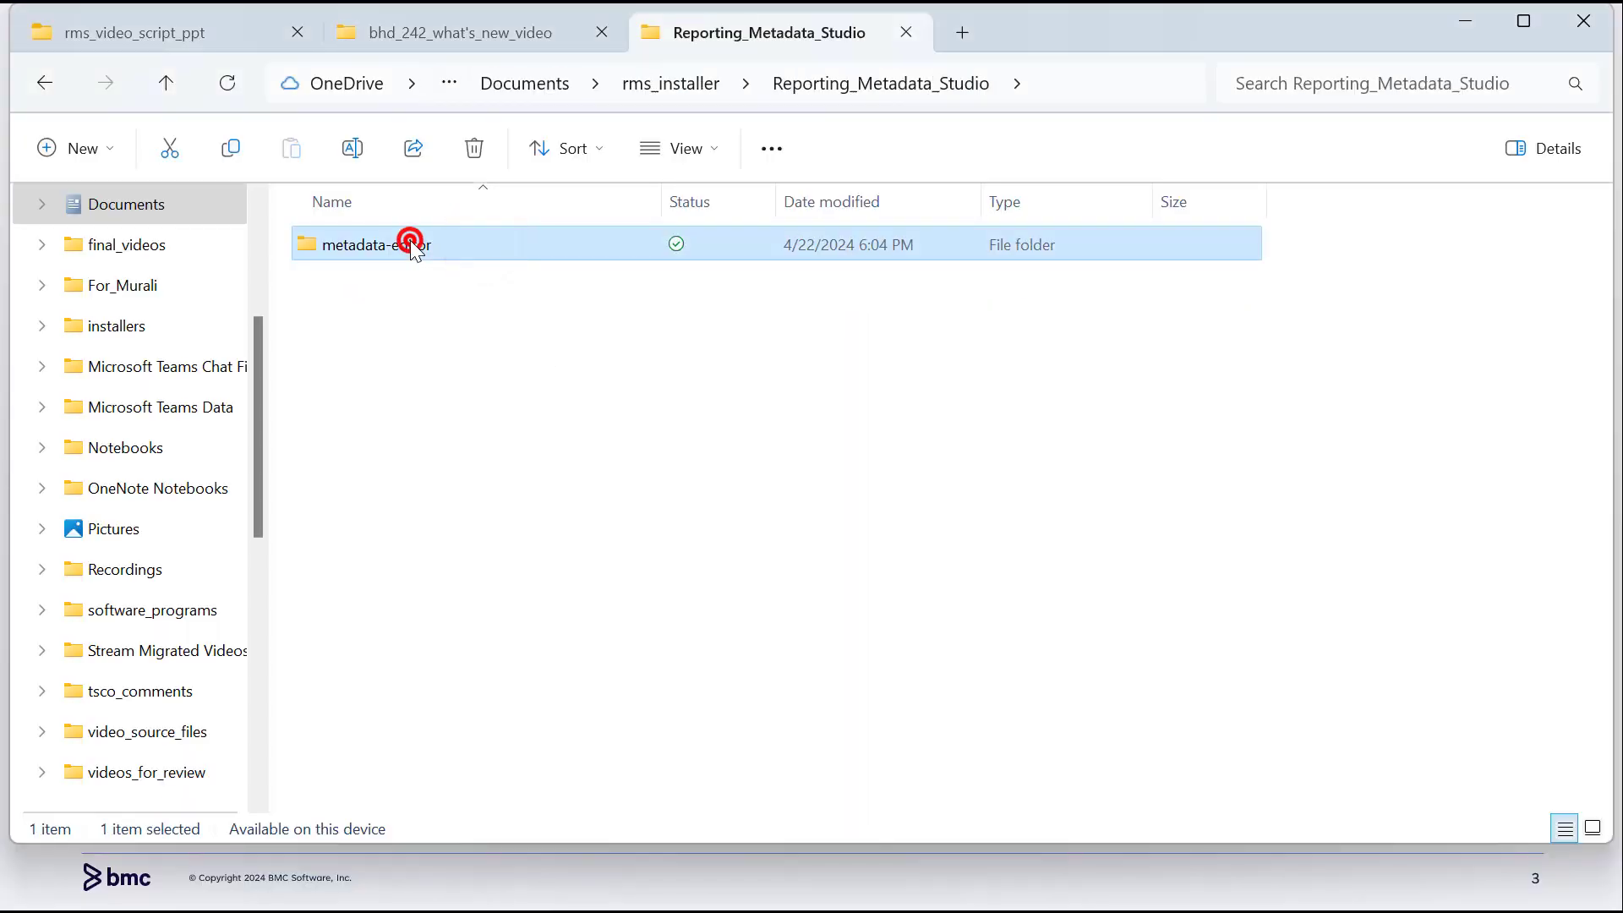
double_click(369, 244)
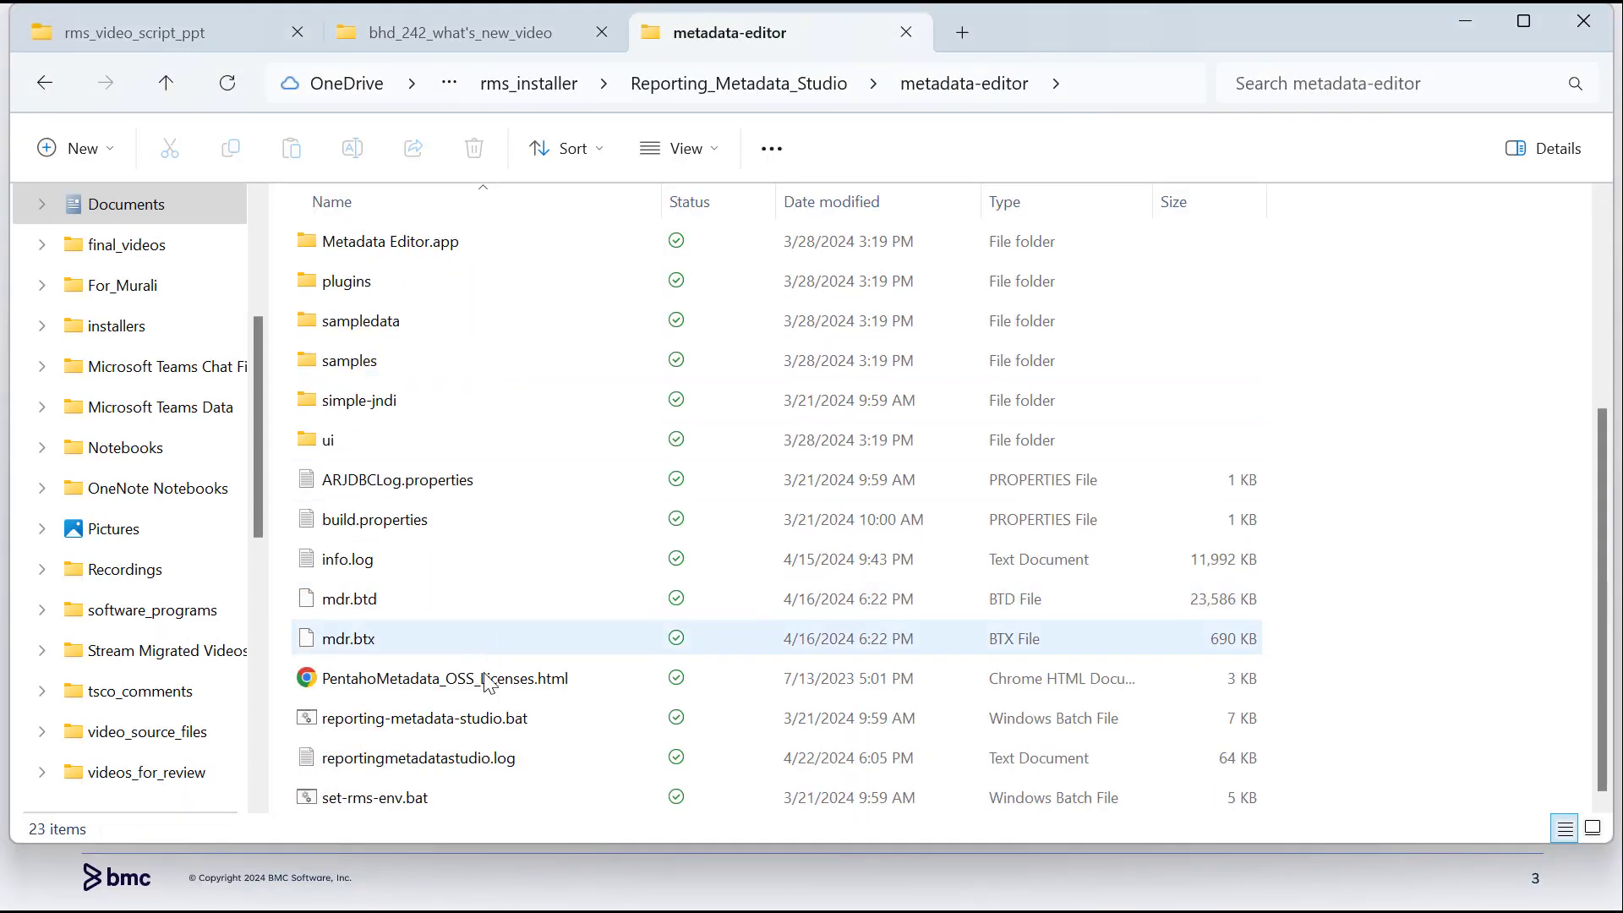
left_click(449, 717)
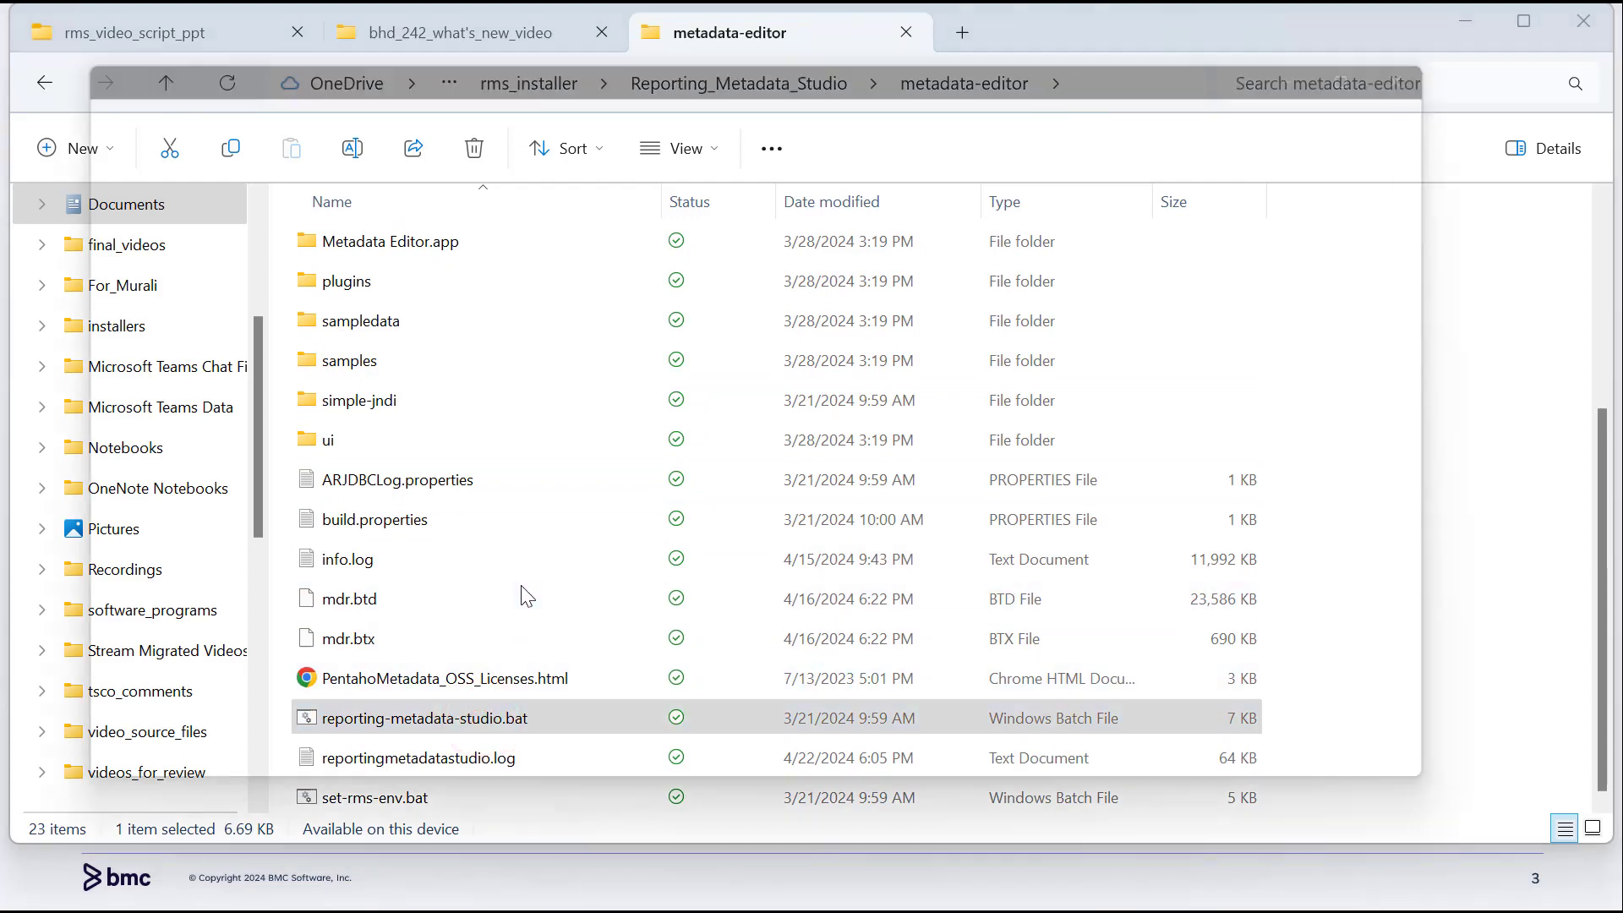
double_click(422, 716)
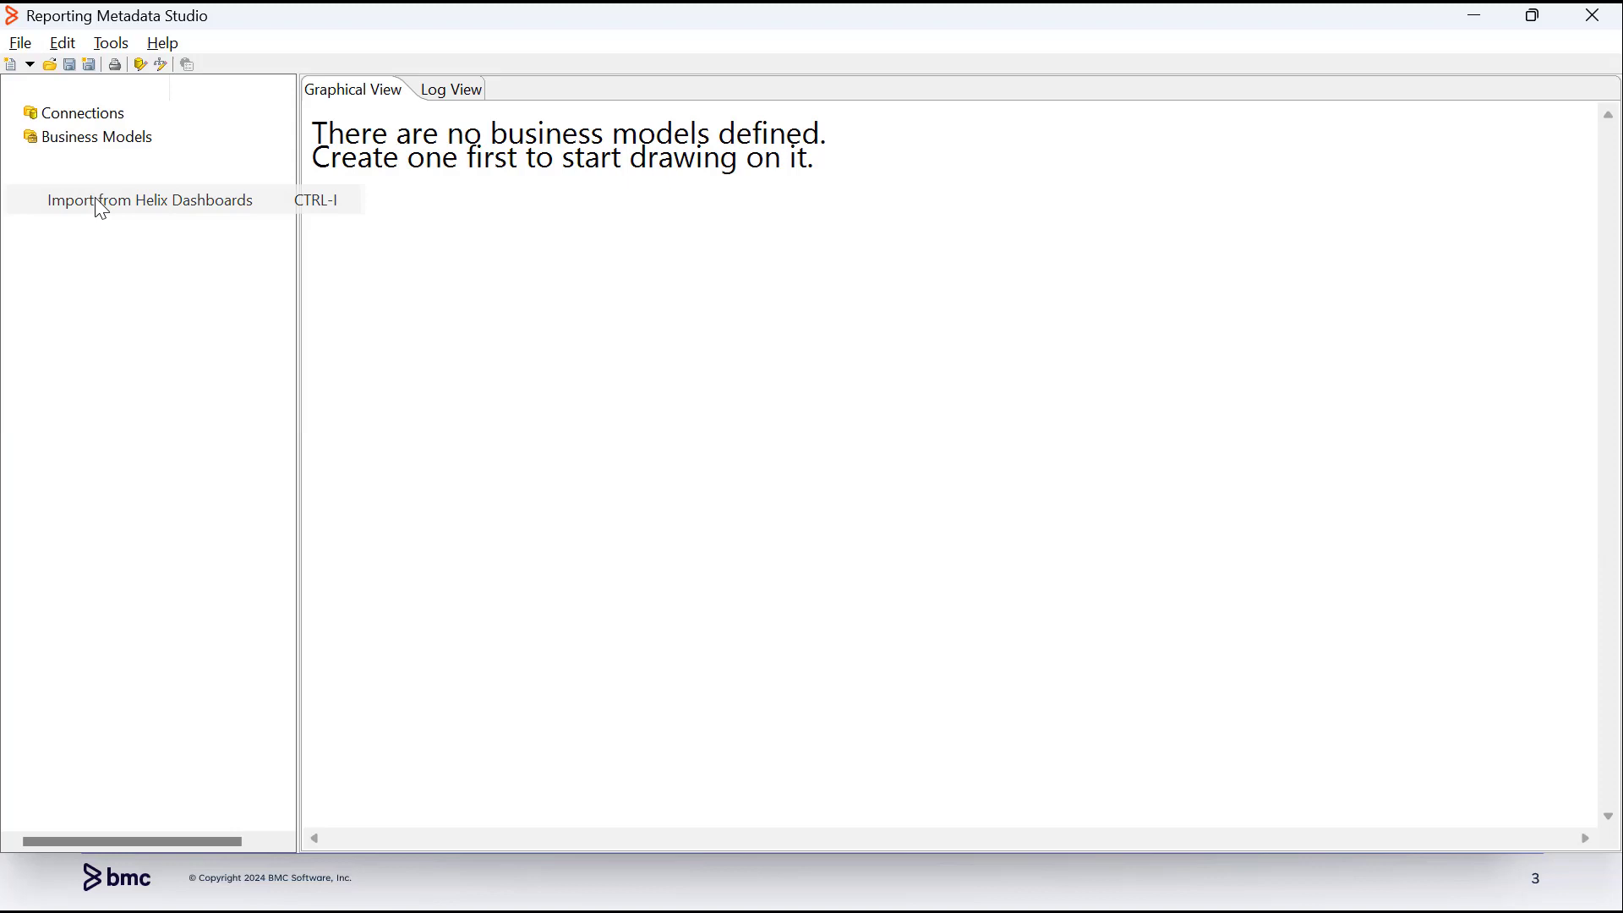
Import the [OOTB] Asset_Management view from Helix Dashboards and name the model 'test'.
left_click(148, 199)
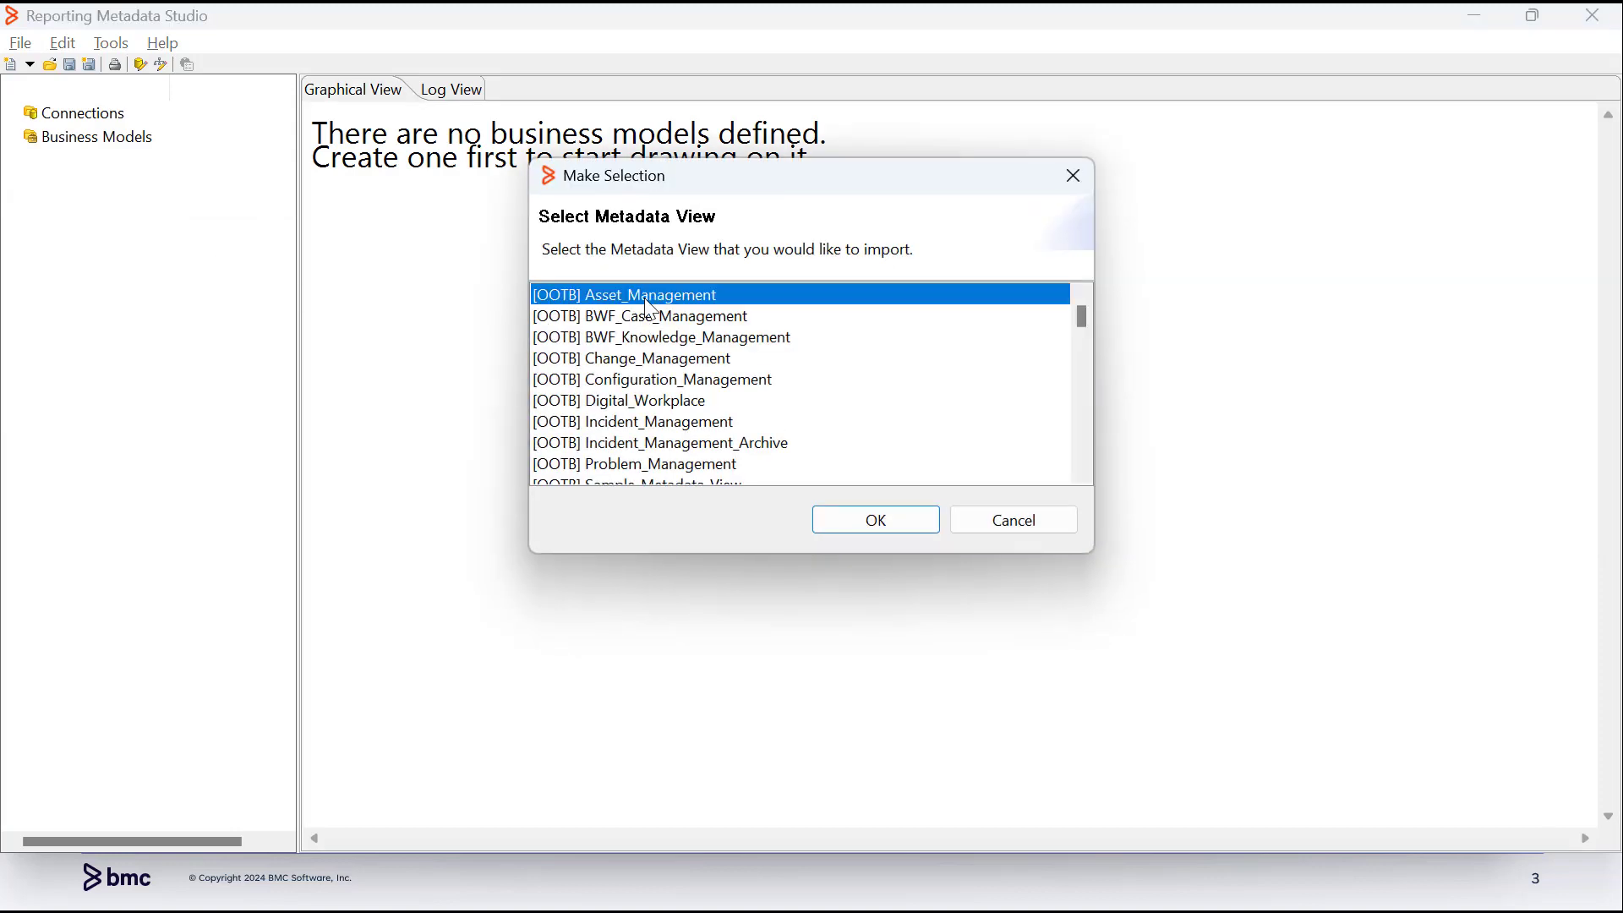
left_click(874, 519)
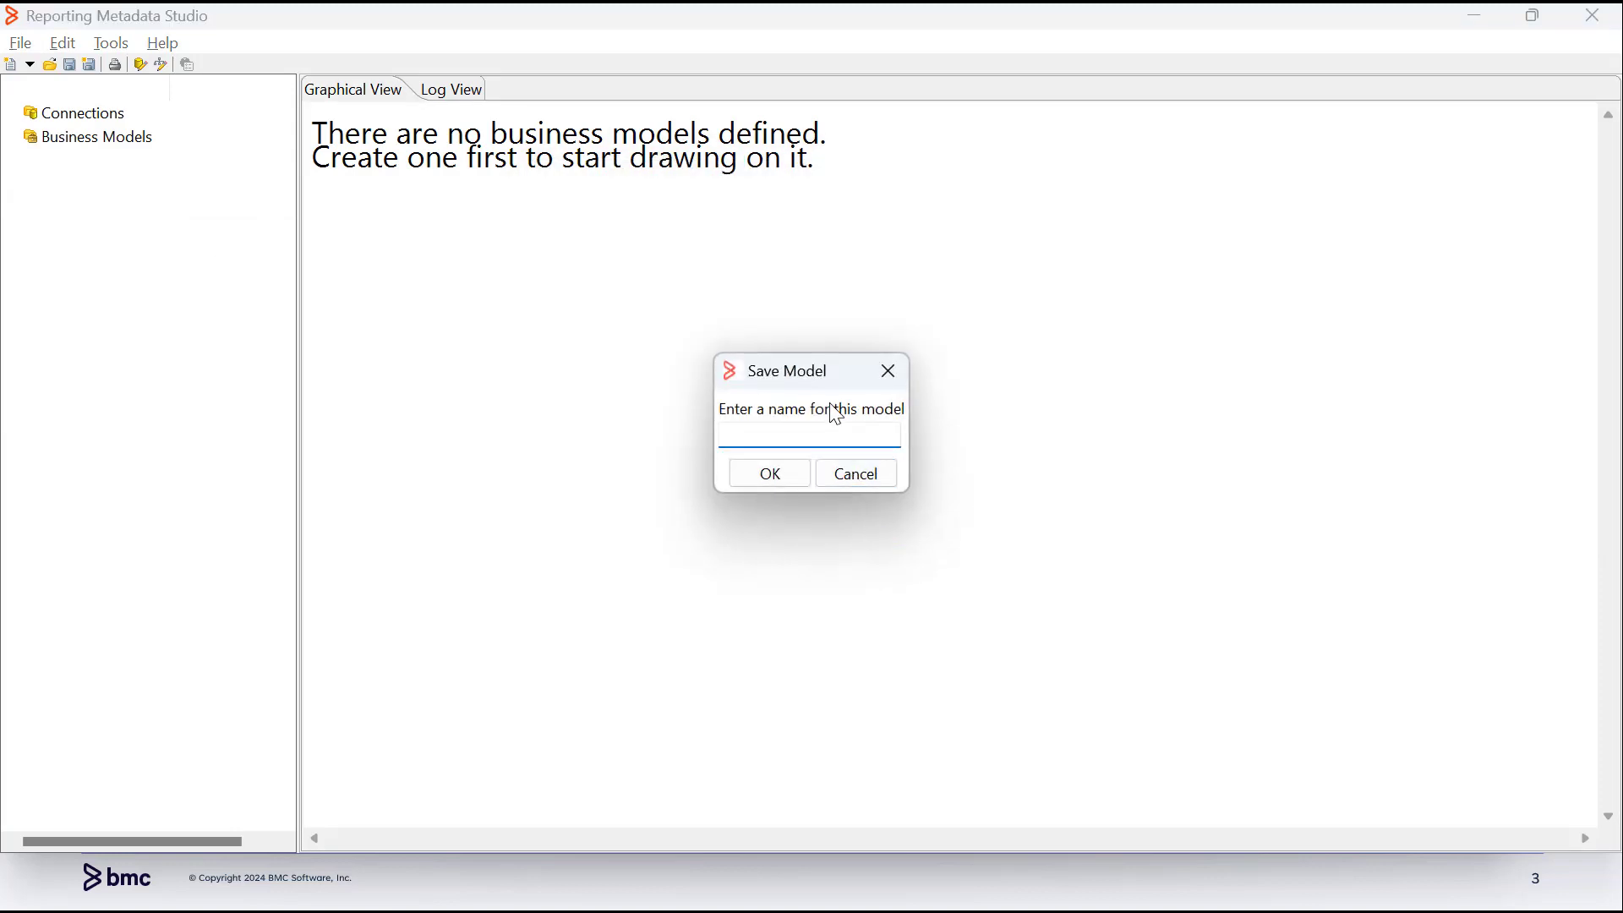
type("test")
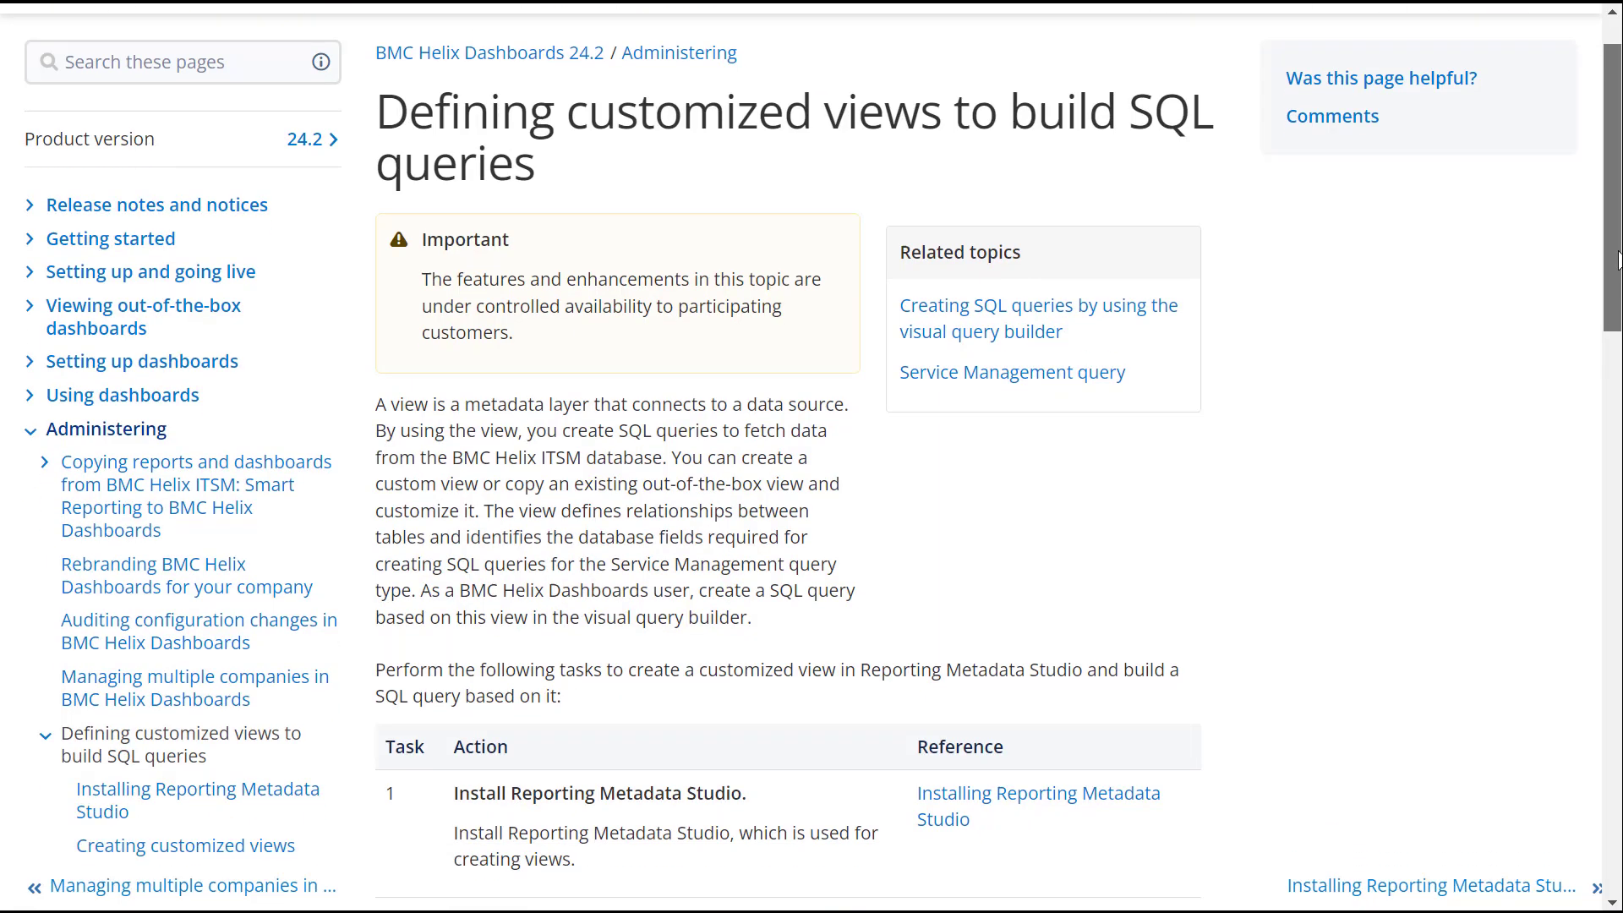
scroll("down", 3)
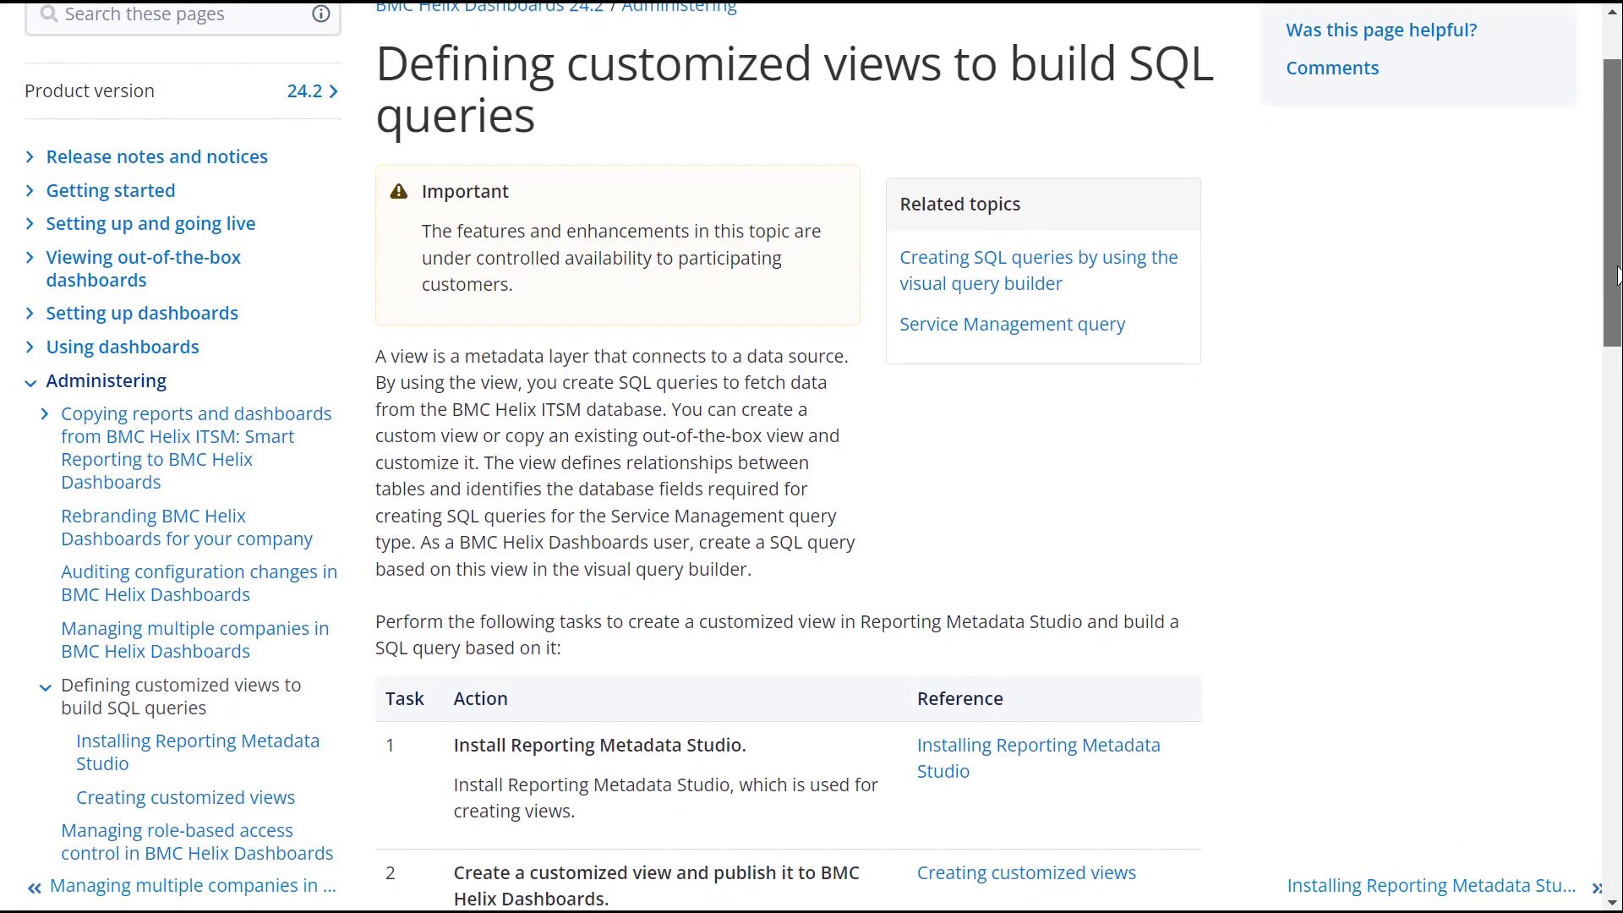
scroll("down", 3)
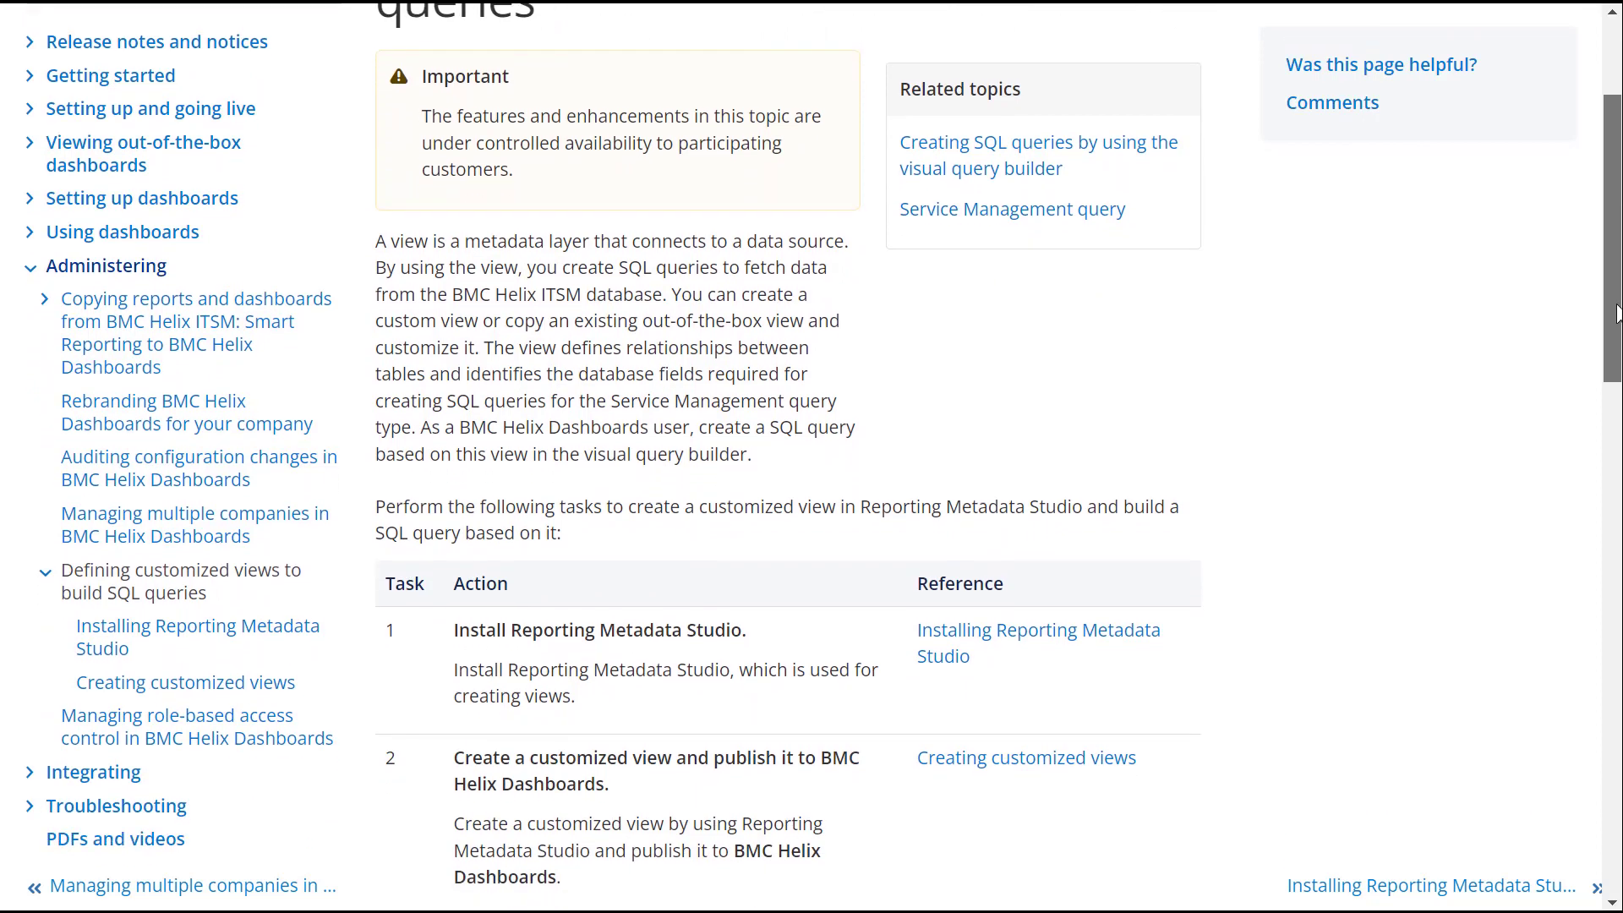
scroll("down", 3)
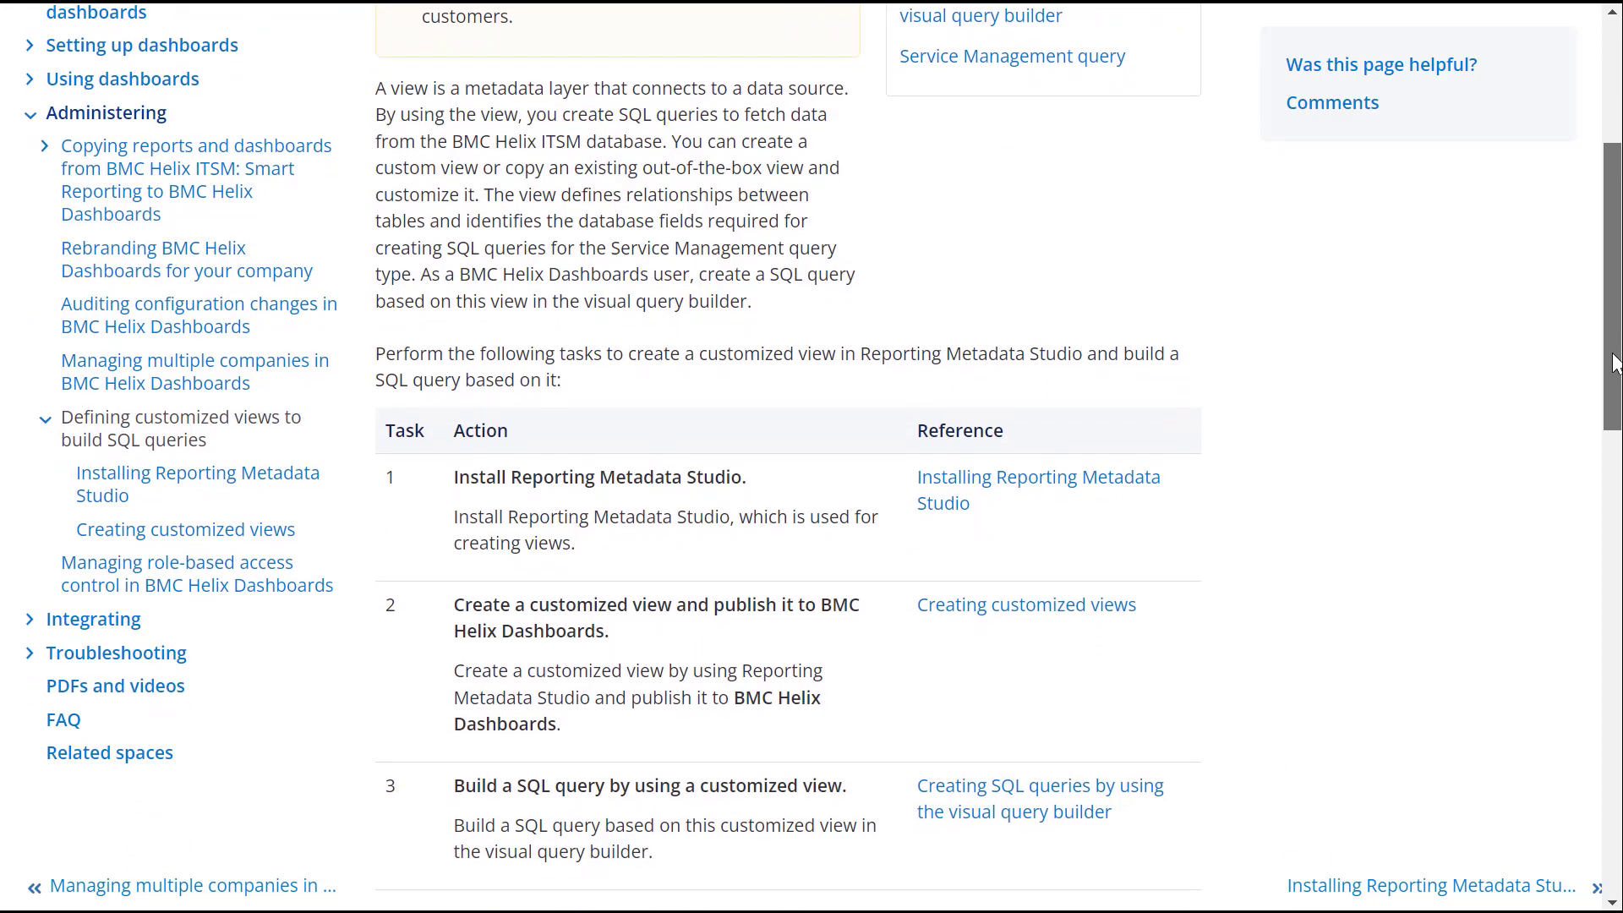